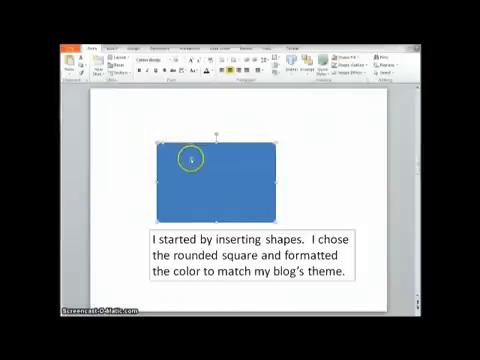
Restyle the rounded box with no fill and a thicker olive-green outline via Format Shape
{"action": "right_click", "coordinate": [190, 158]}
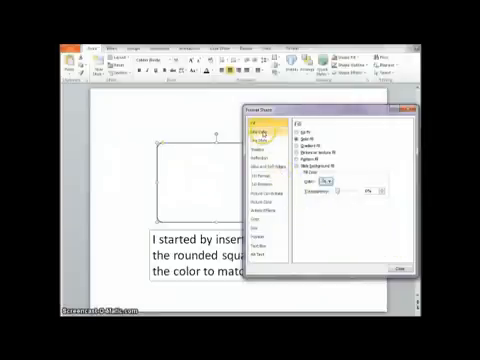
{"action": "left_click", "coordinate": [258, 136]}
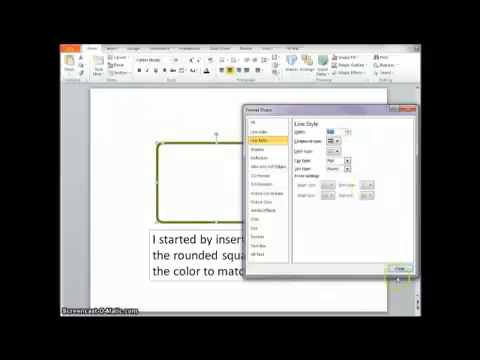
{"action": "left_click", "coordinate": [400, 266]}
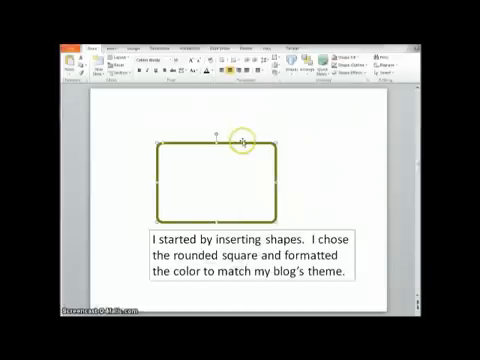
{"action": "mouse_move", "coordinate": [242, 146]}
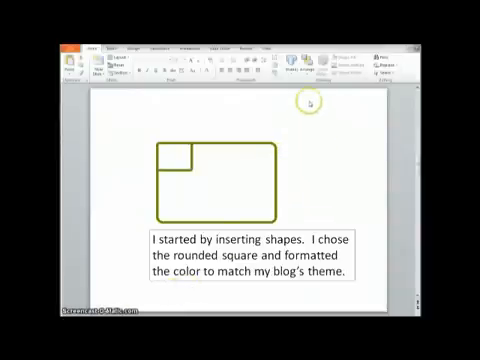
Draw a horizontal line inside the box and format its colour to black
{"action": "left_click", "coordinate": [310, 60]}
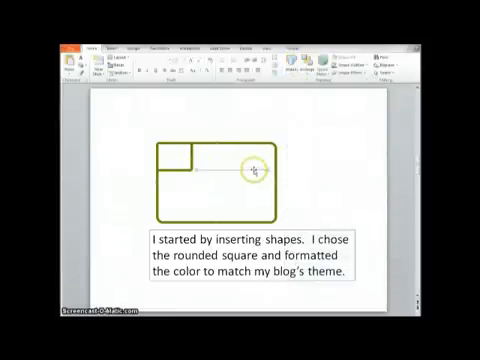
{"action": "right_click", "coordinate": [256, 164]}
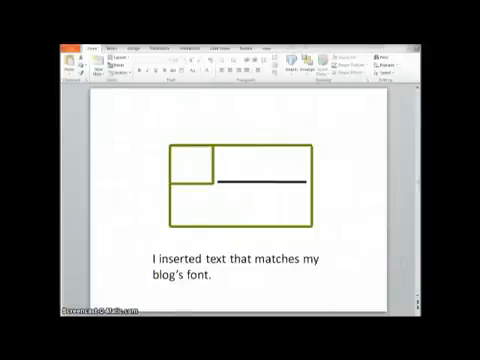
{"action": "mouse_move", "coordinate": [114, 150]}
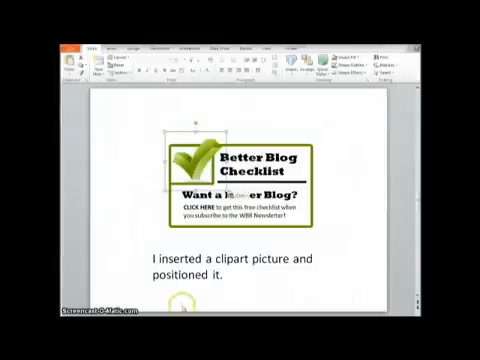
{"action": "mouse_move", "coordinate": [136, 104]}
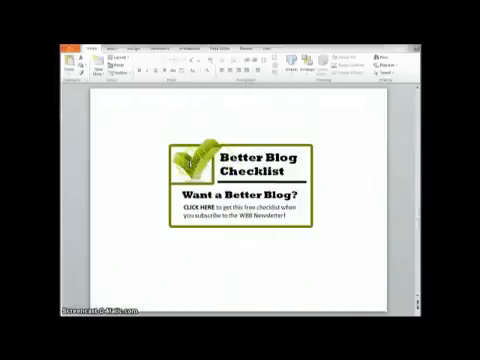
Insert a checkmark clipart and position it in the top-left corner box
{"action": "left_click", "coordinate": [190, 158]}
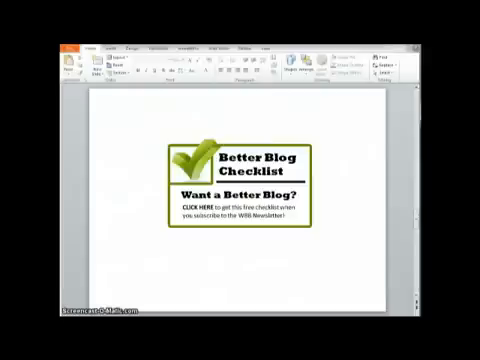
{"action": "mouse_move", "coordinate": [276, 258]}
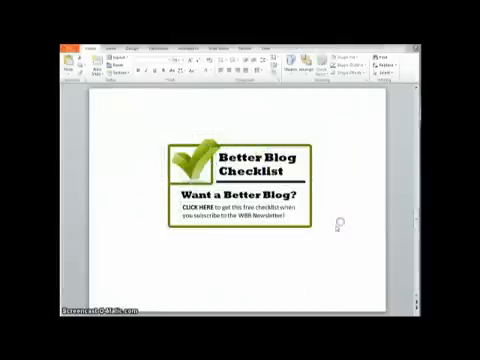
Select every piece of the checklist graphic and group them into one object
{"action": "left_click", "coordinate": [240, 170]}
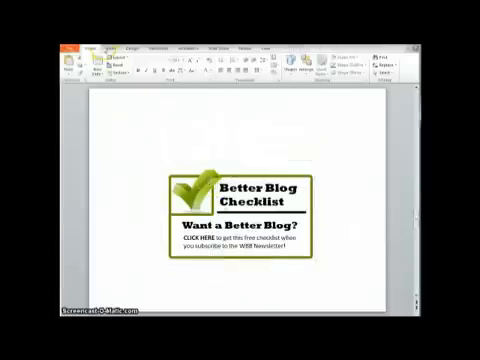
{"action": "left_click", "coordinate": [244, 190]}
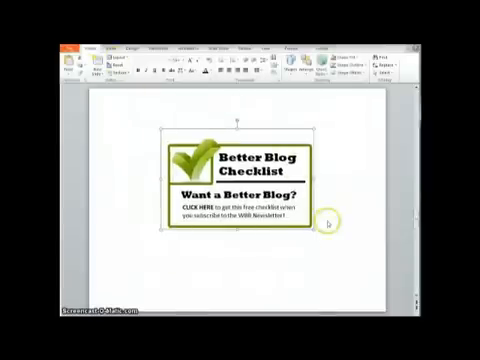